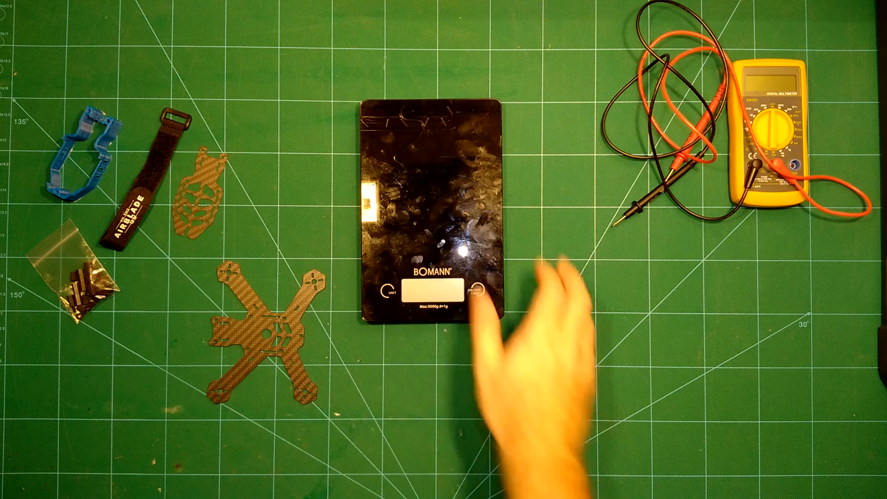
click(476, 296)
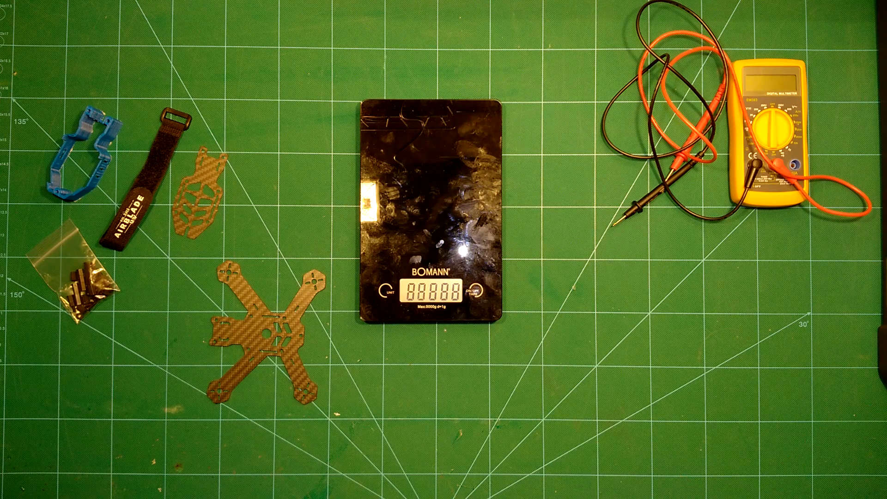
click(475, 294)
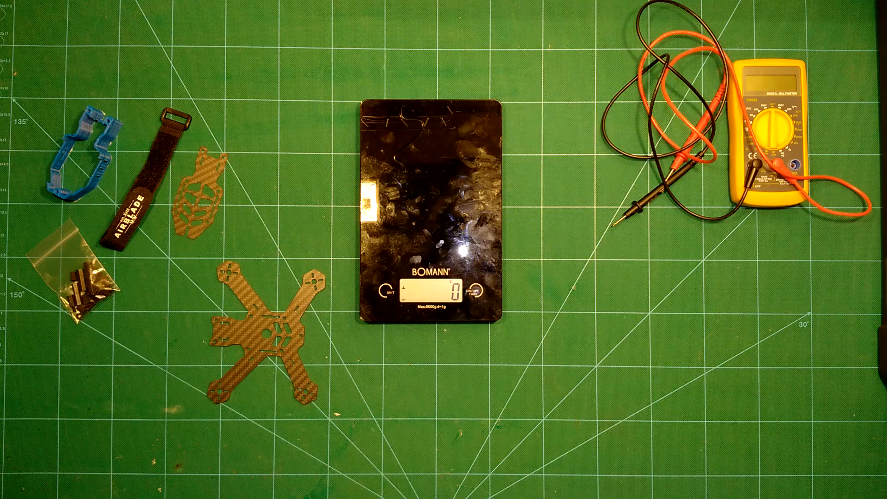